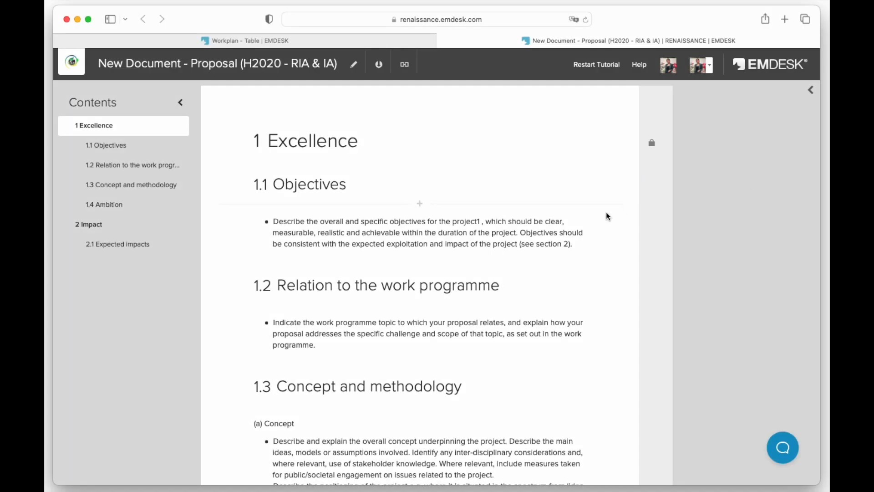
Step: Skim the proposal, view the work plan table, then start Create Workspace showing template choices
scroll(down, 3)
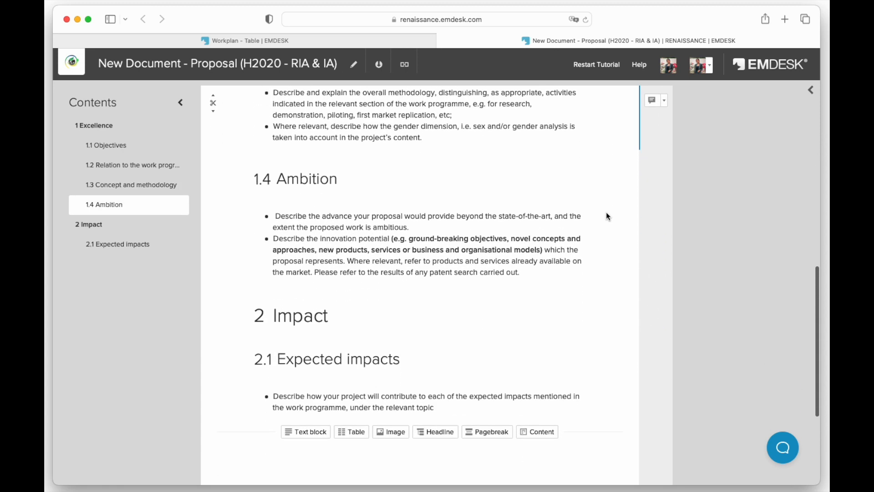
click(244, 40)
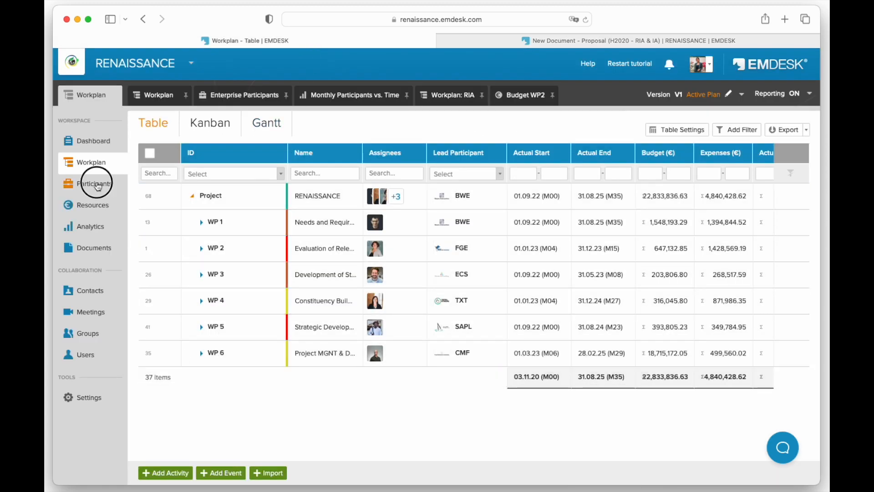
click(95, 183)
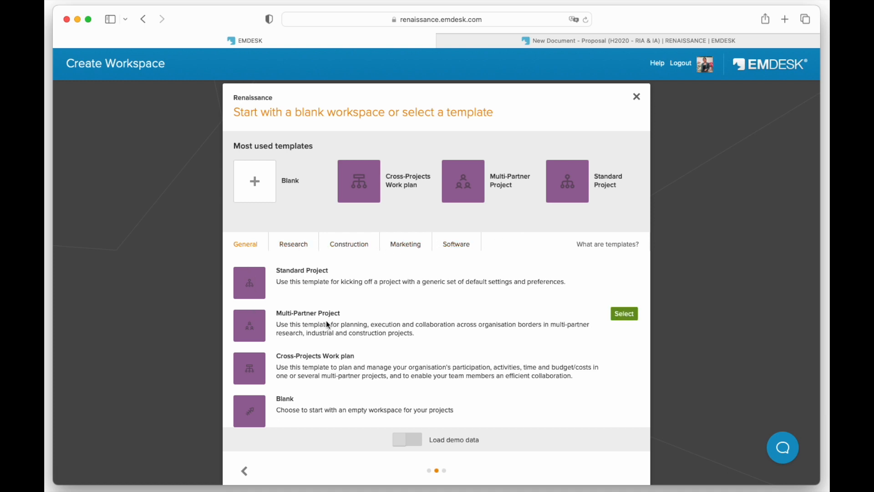
click(623, 313)
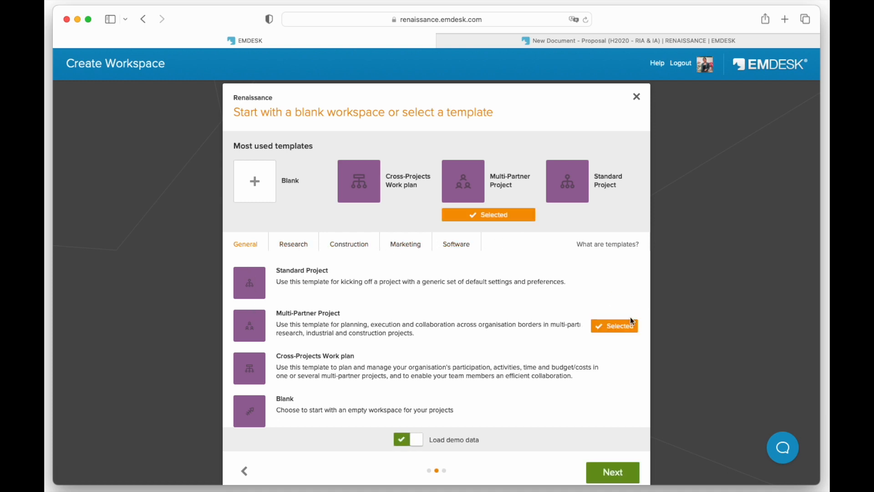
click(612, 472)
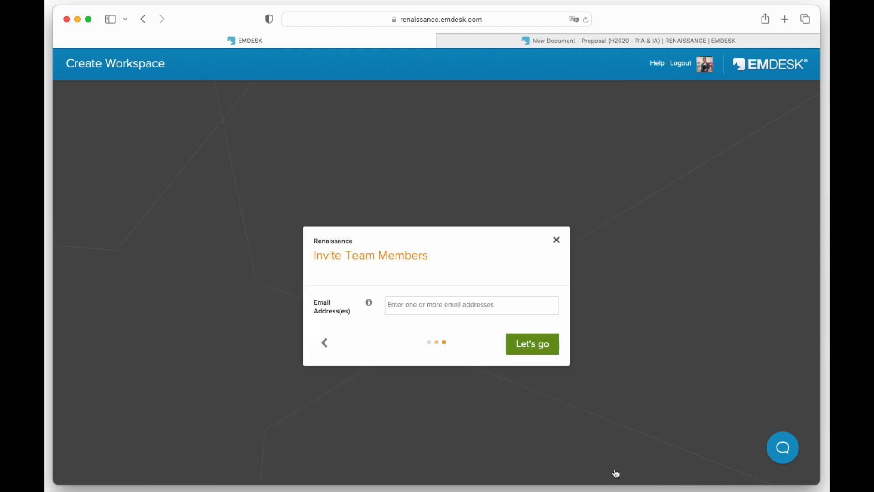
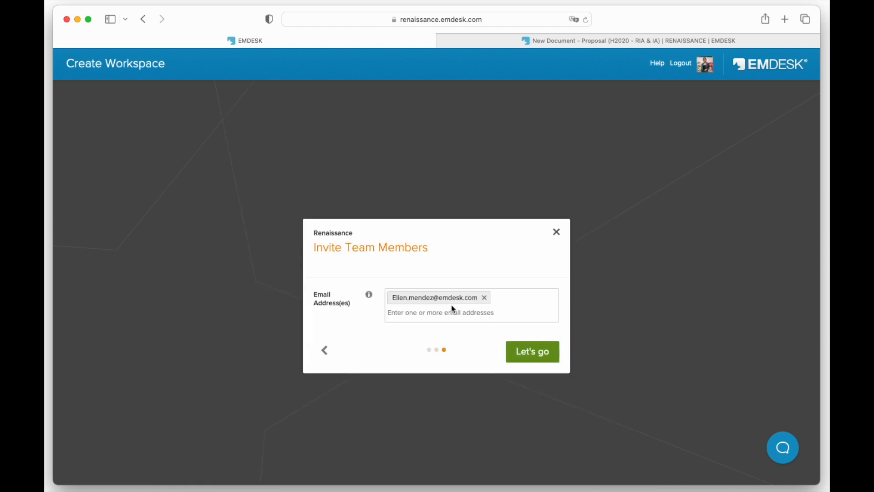
click(531, 352)
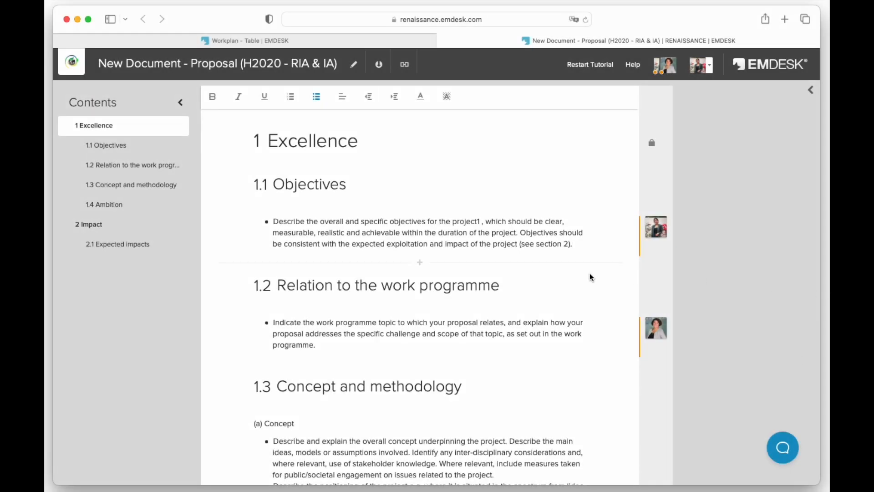
Step: Show the content library from the insert bar between sections 1.1 and 1.2
scroll(down, 3)
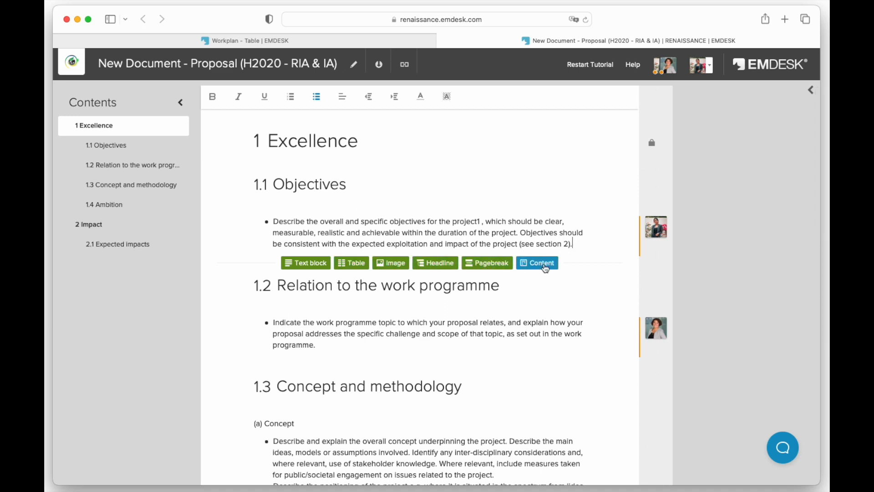
click(537, 263)
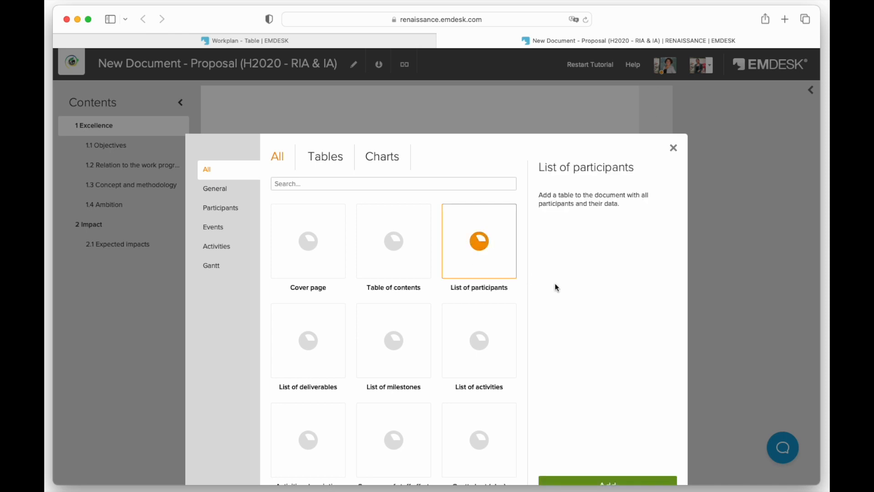
Step: Add the List of participants under Objectives, then view the work plan table
click(606, 483)
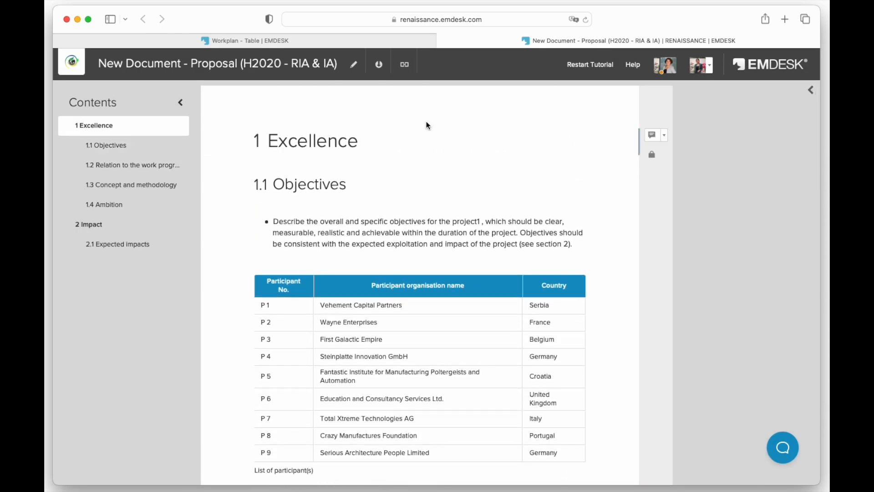
click(244, 40)
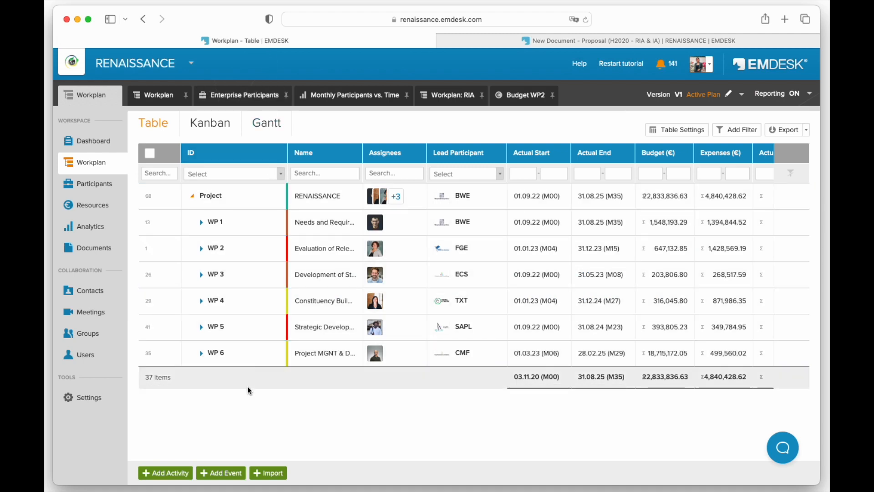
Step: View the work plan as a Gantt chart, then show the Participants list
click(267, 123)
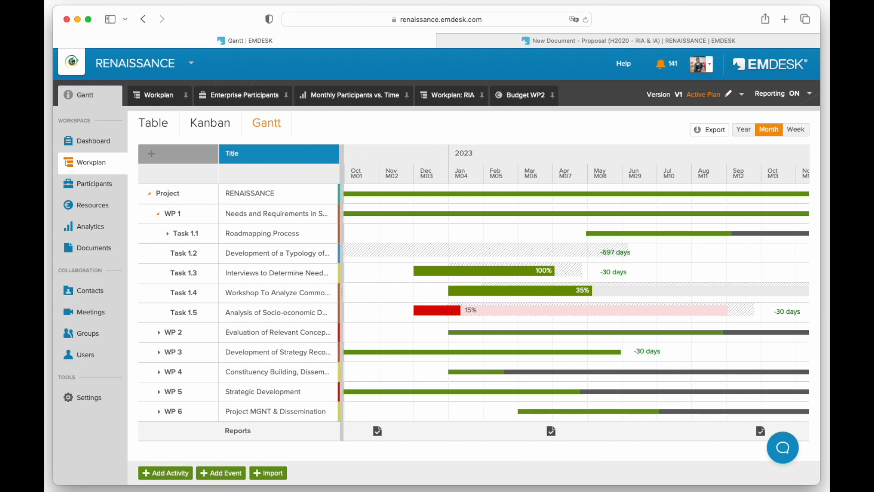
mouse_move(203, 185)
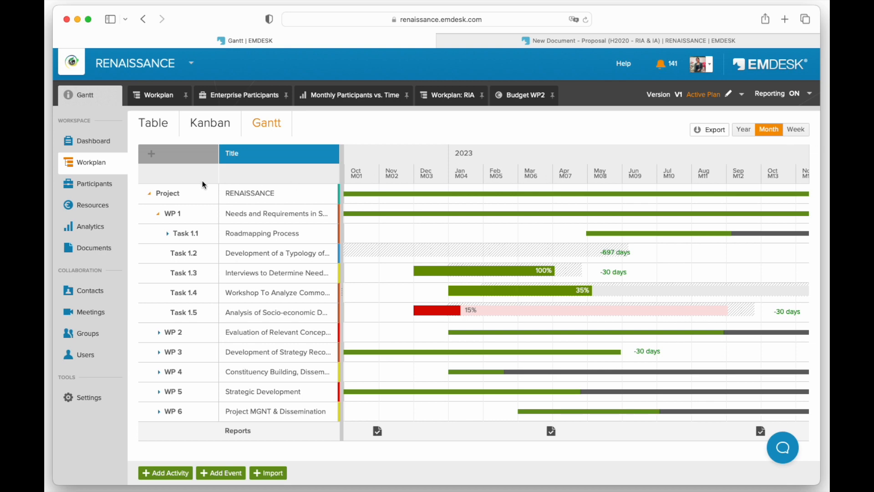
click(91, 183)
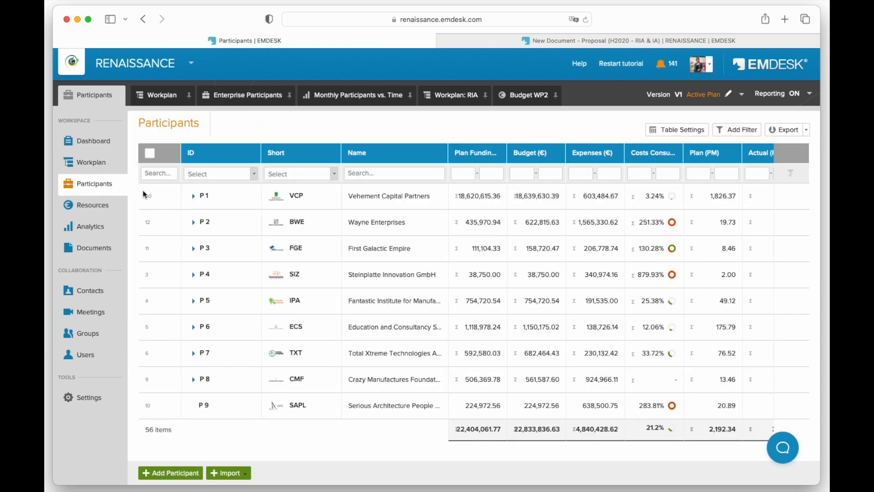
Step: Expand P 1 to Team 1.1 and its staff, then show the Resources budget list
click(193, 196)
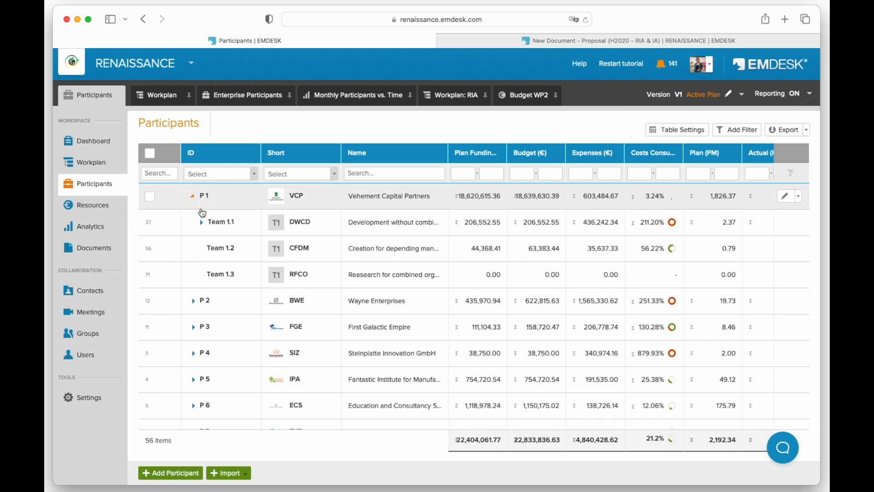
click(202, 222)
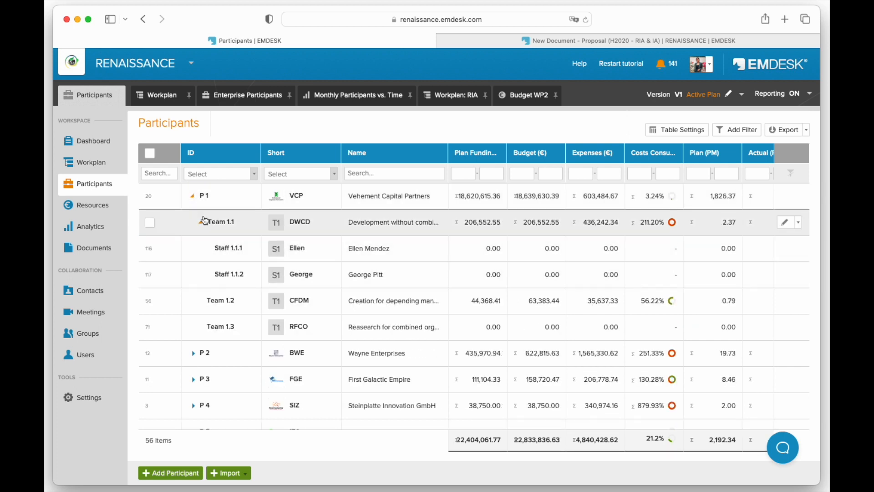
click(92, 205)
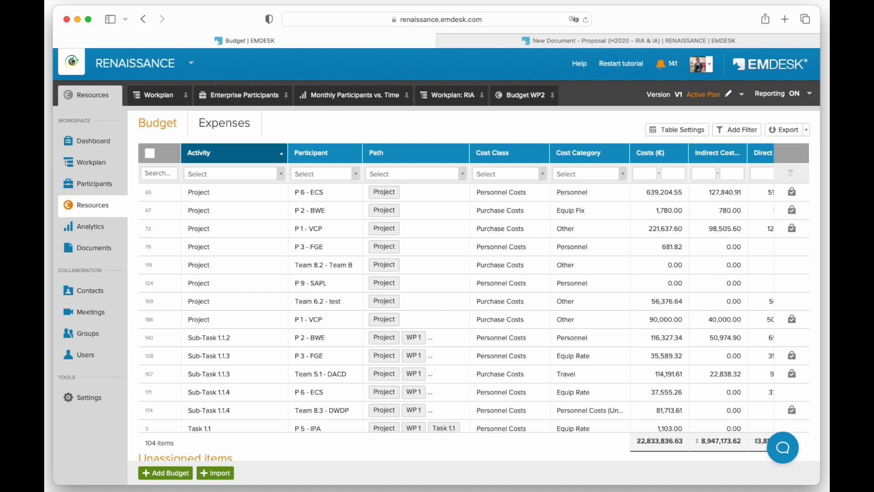
Step: Move from Workplan to the Resources budget and back to the work package table
click(93, 183)
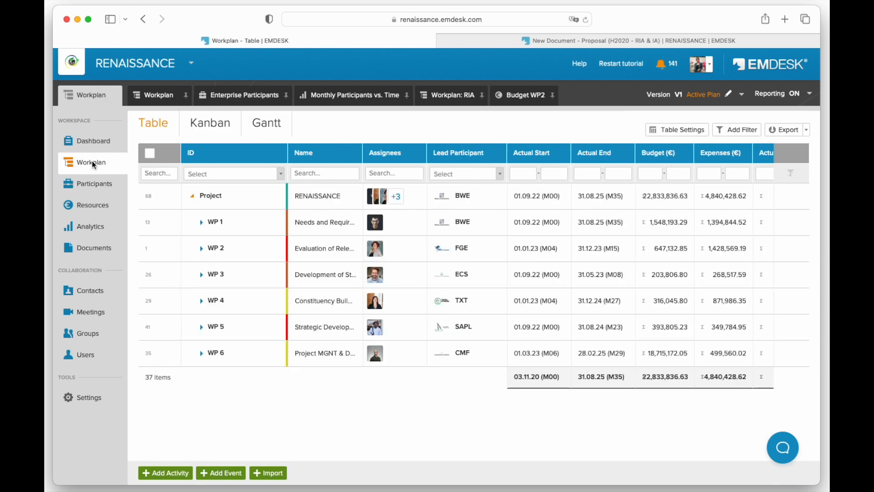
click(93, 205)
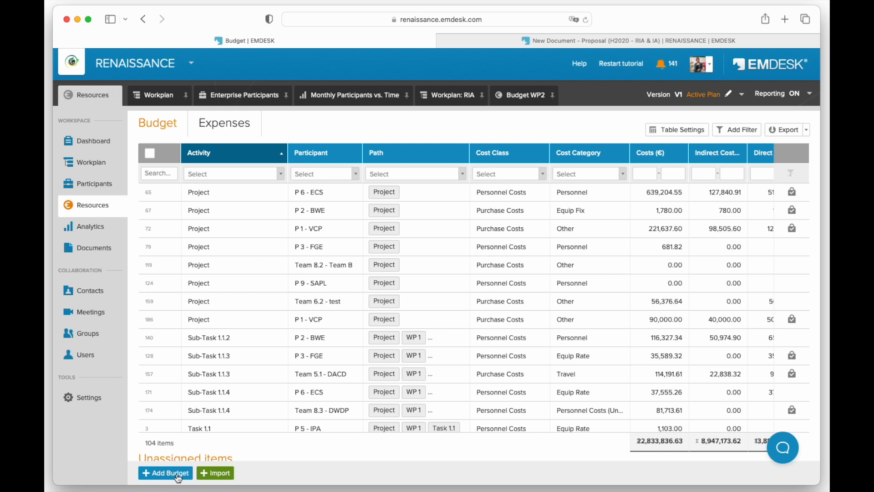
click(92, 162)
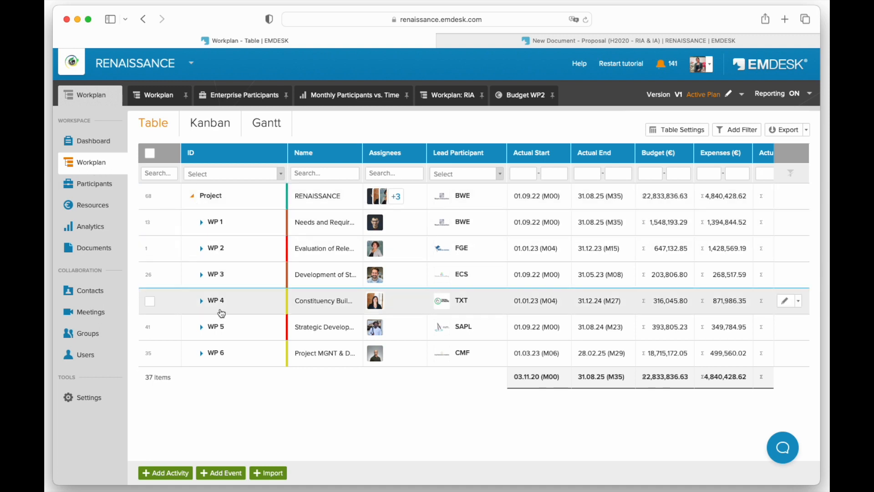
Step: Revisit Participants and the Resources budget, then return to the proposal document
click(92, 183)
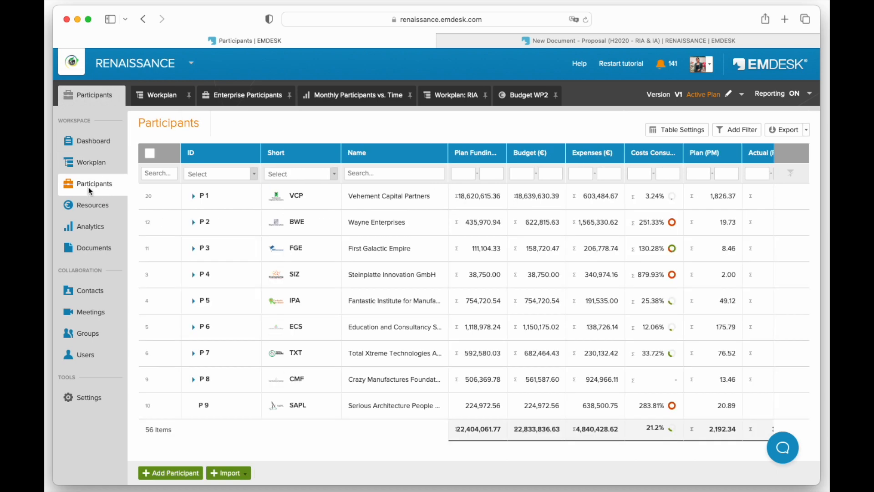
mouse_move(87, 213)
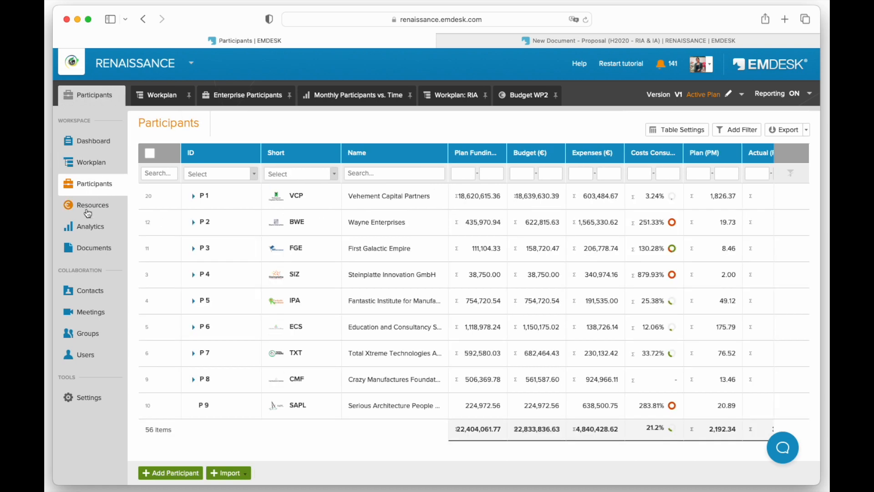
click(93, 205)
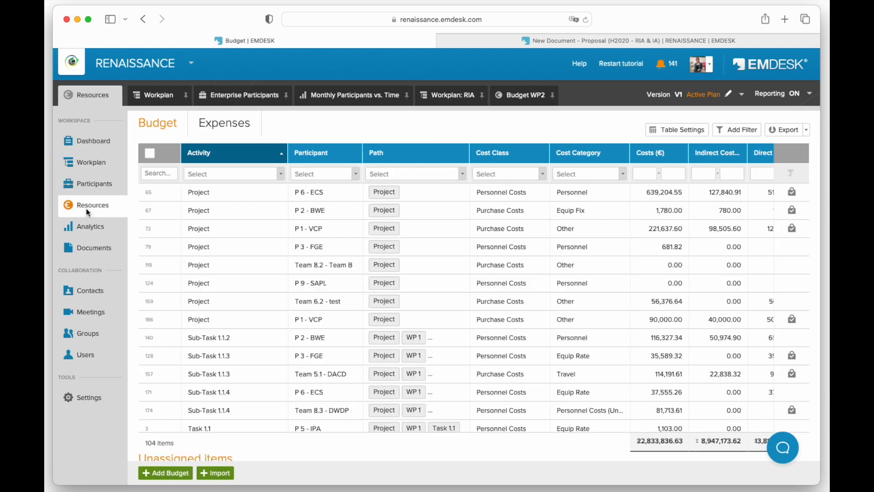
click(613, 40)
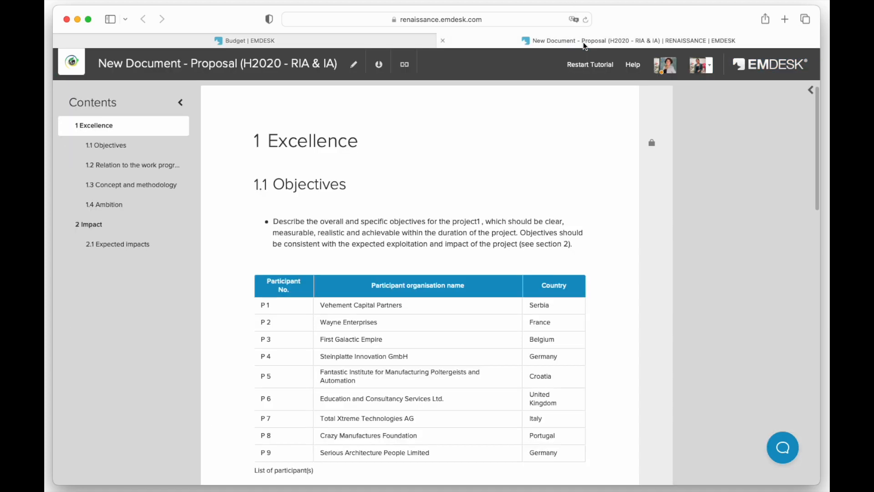